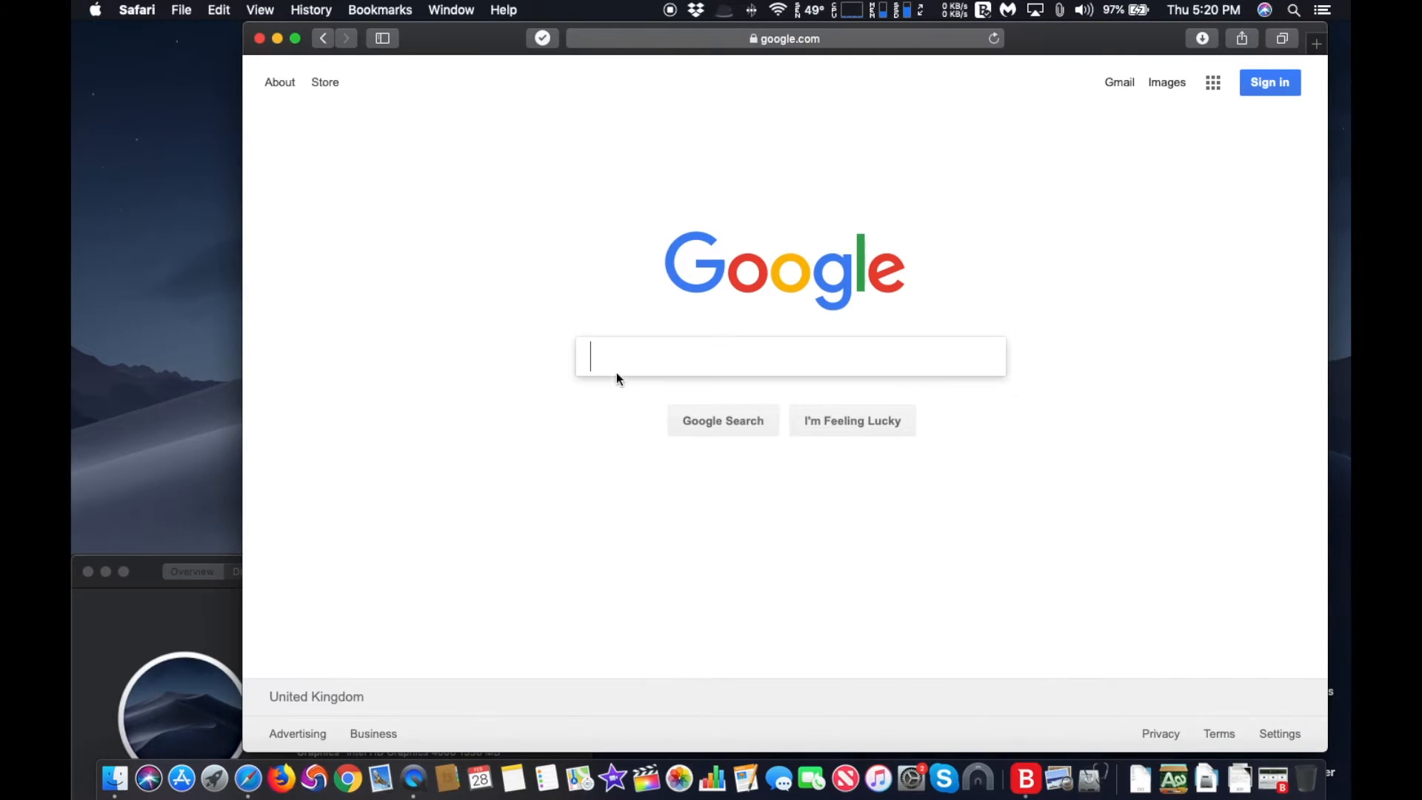
Search Google for 'windows 10' and locate the Microsoft disc image (ISO) download result
type("windows 10")
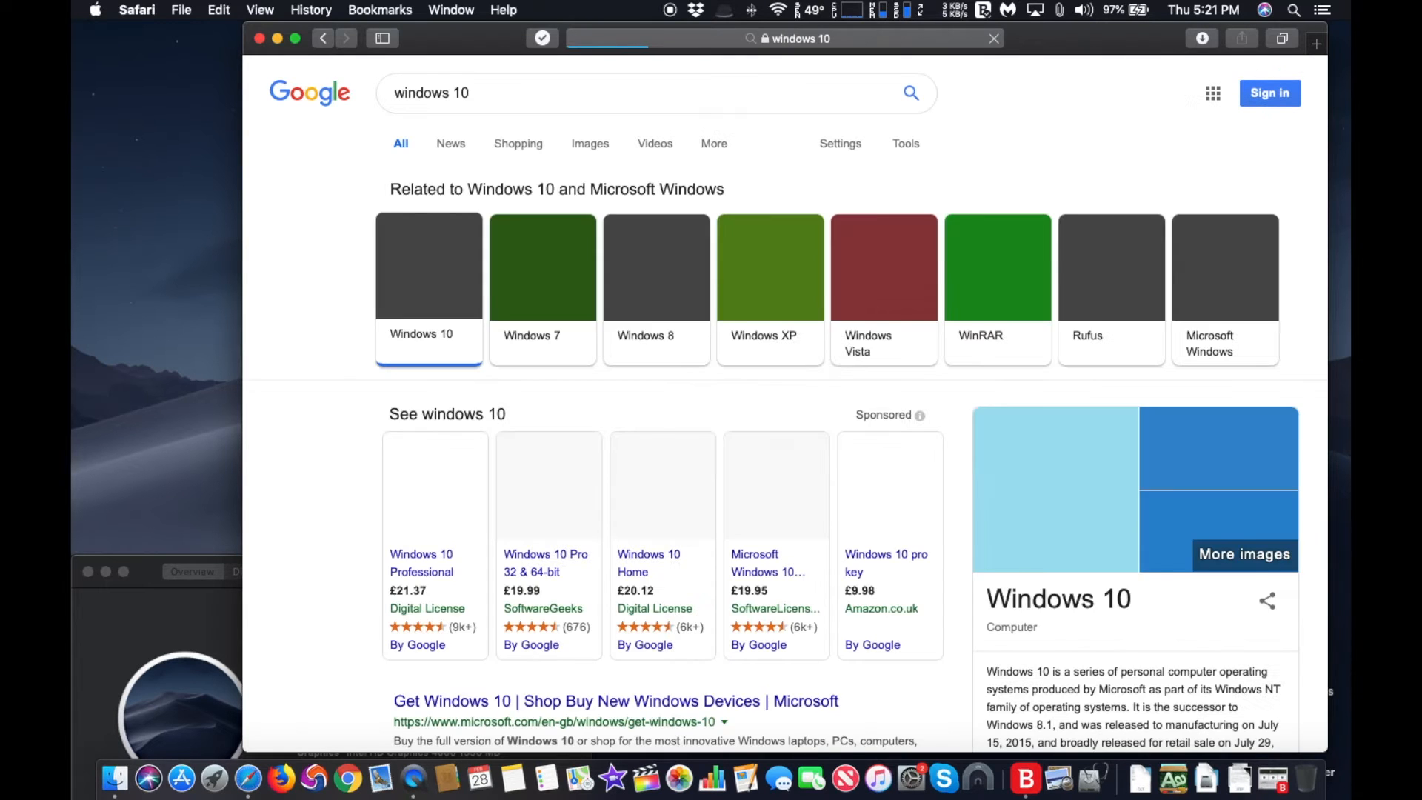
scroll("down", 3)
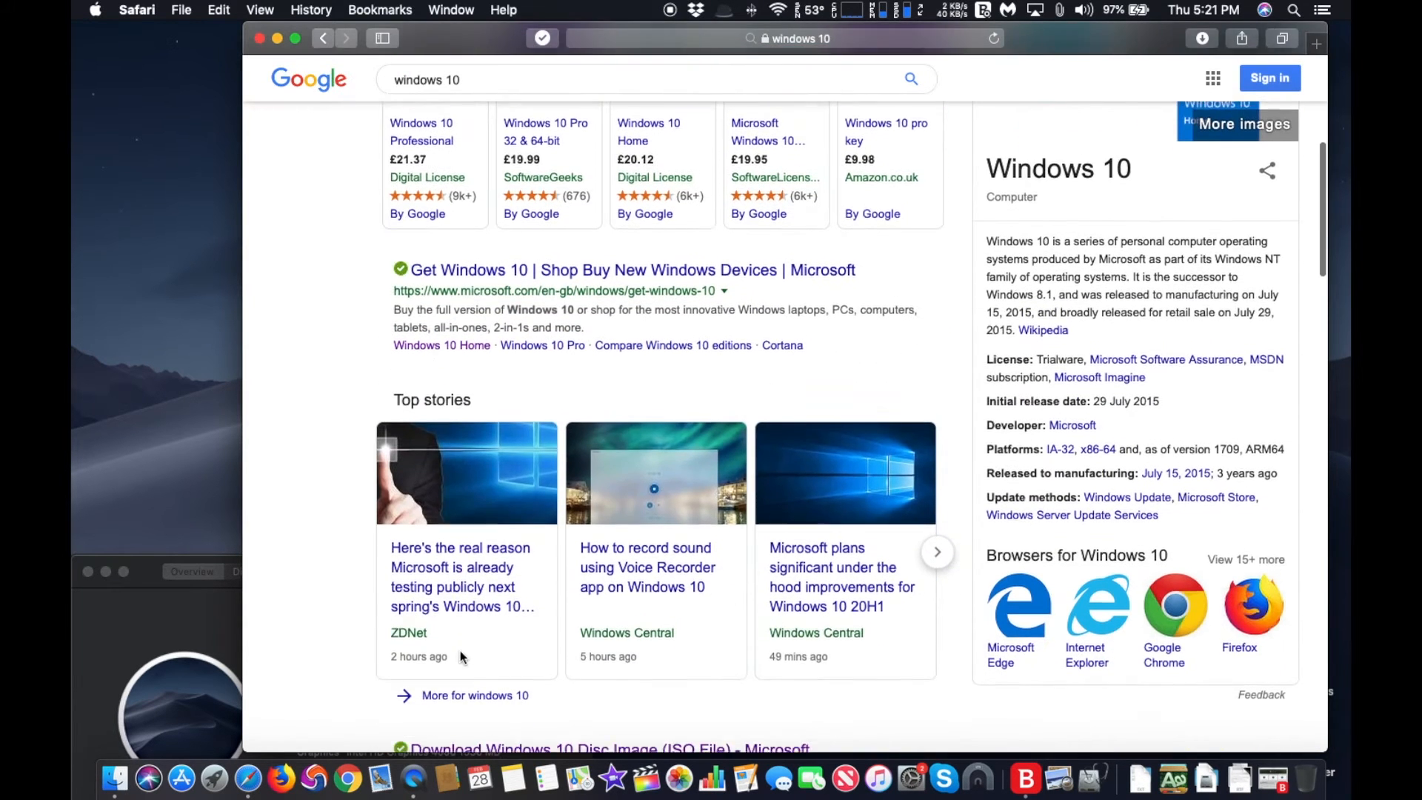
scroll("down", 3)
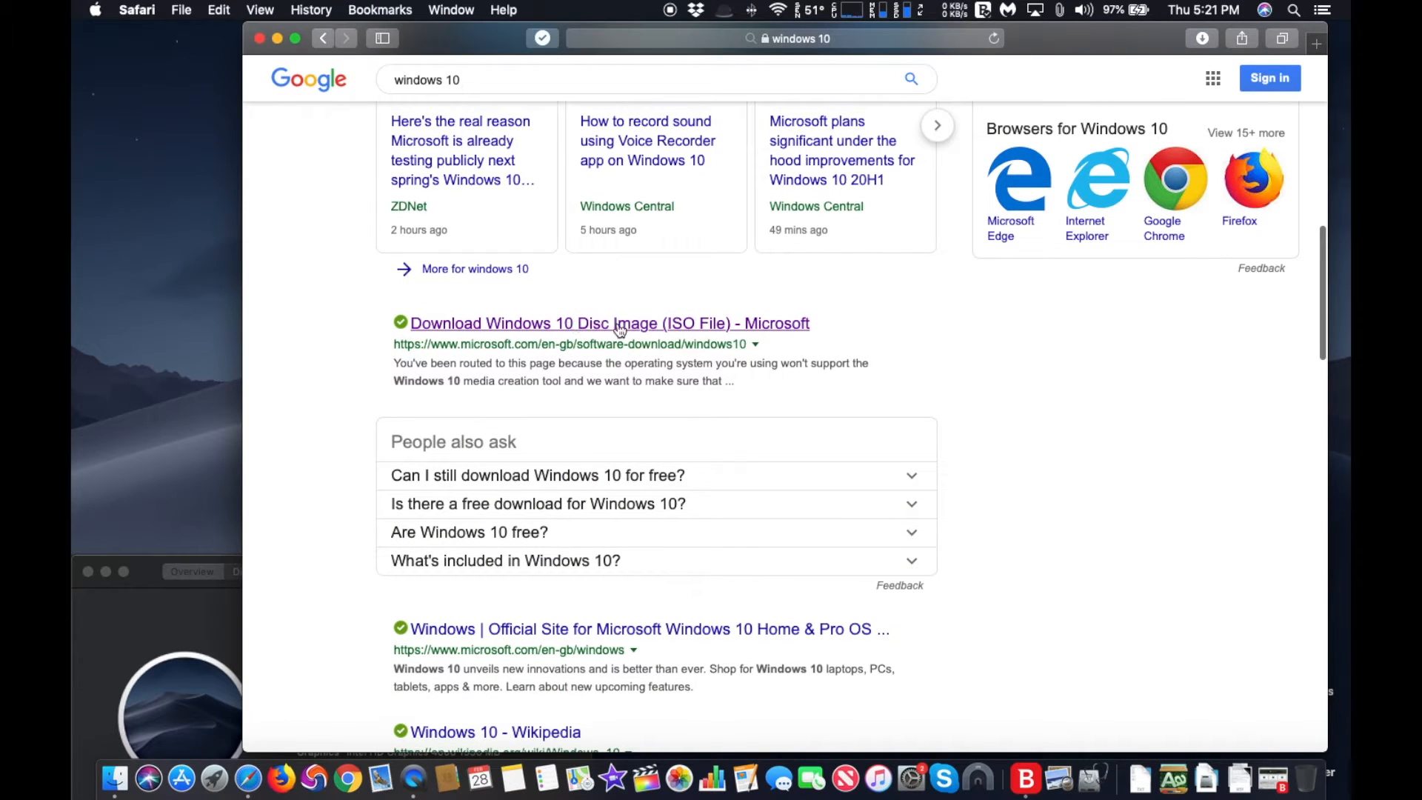
On the Microsoft ISO page, select the Windows 10 October 2018 edition and confirm it
left_click(609, 323)
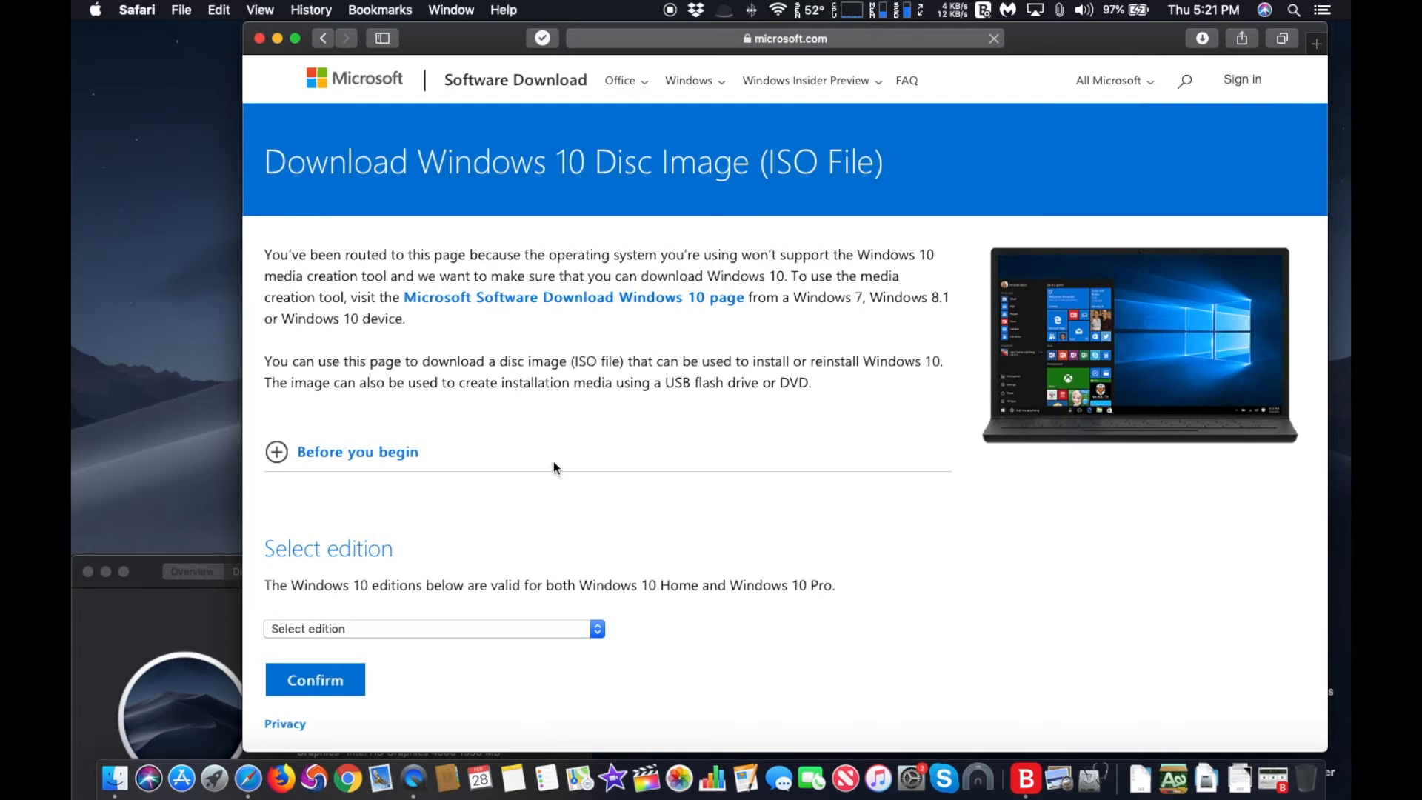
scroll("down", 3)
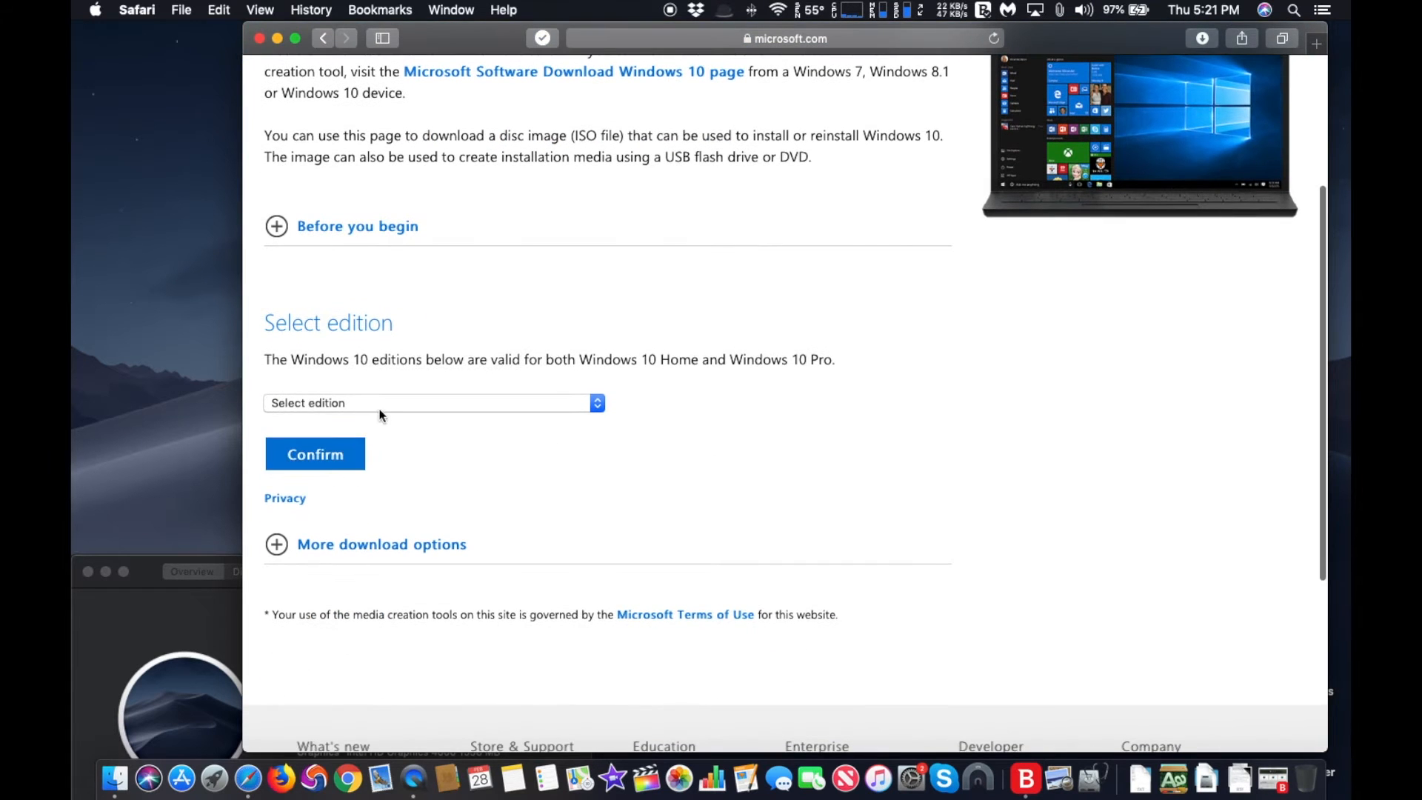
left_click(431, 403)
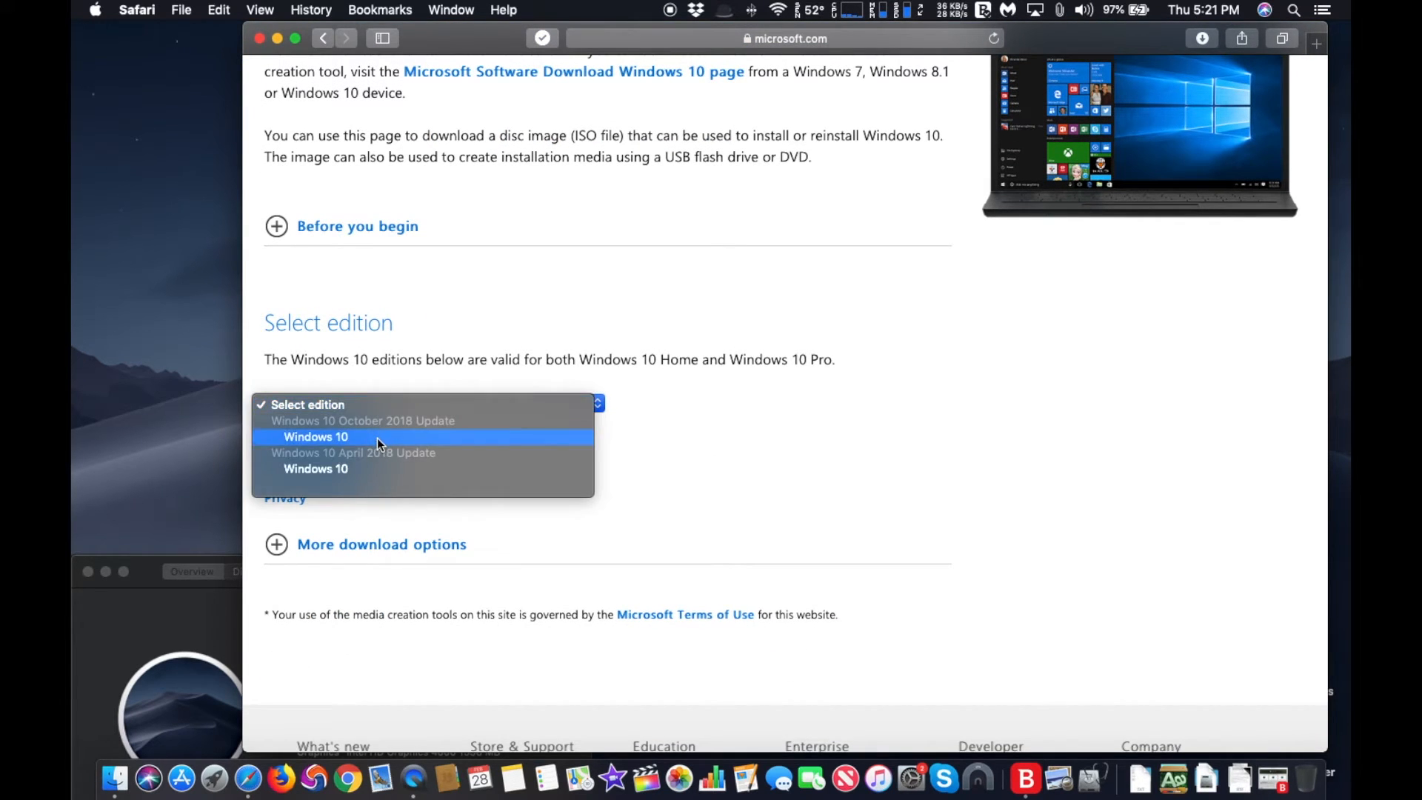
mouse_move(387, 443)
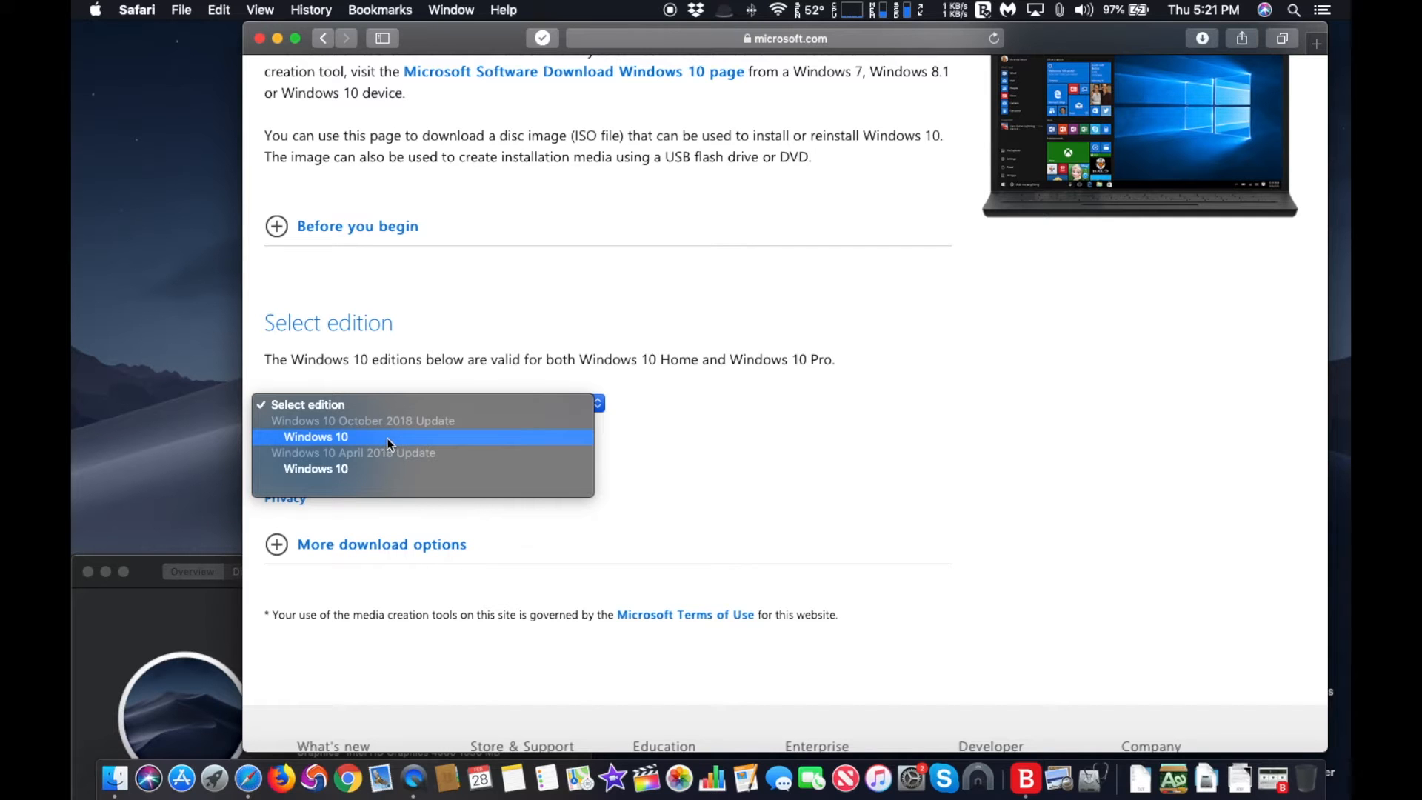
left_click(316, 435)
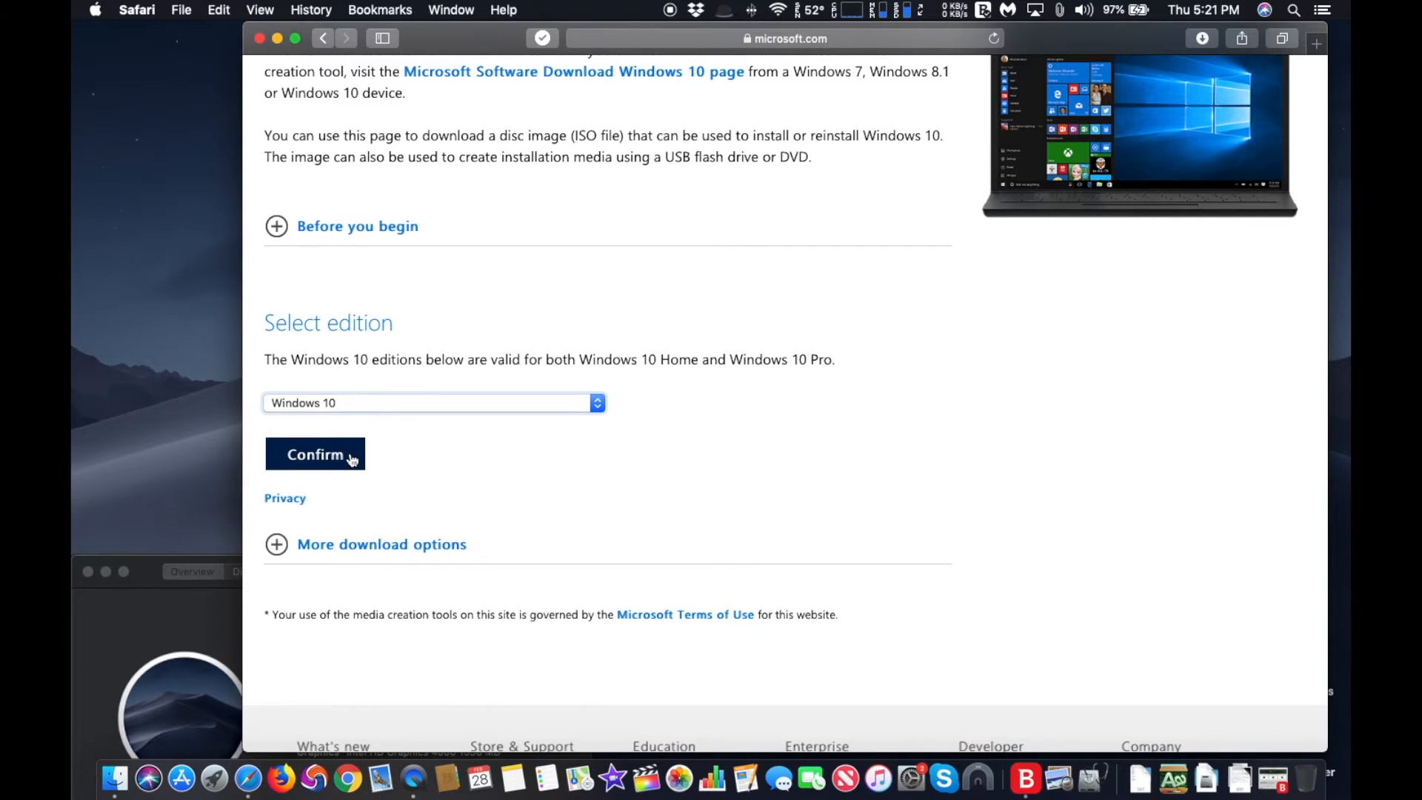
left_click(314, 453)
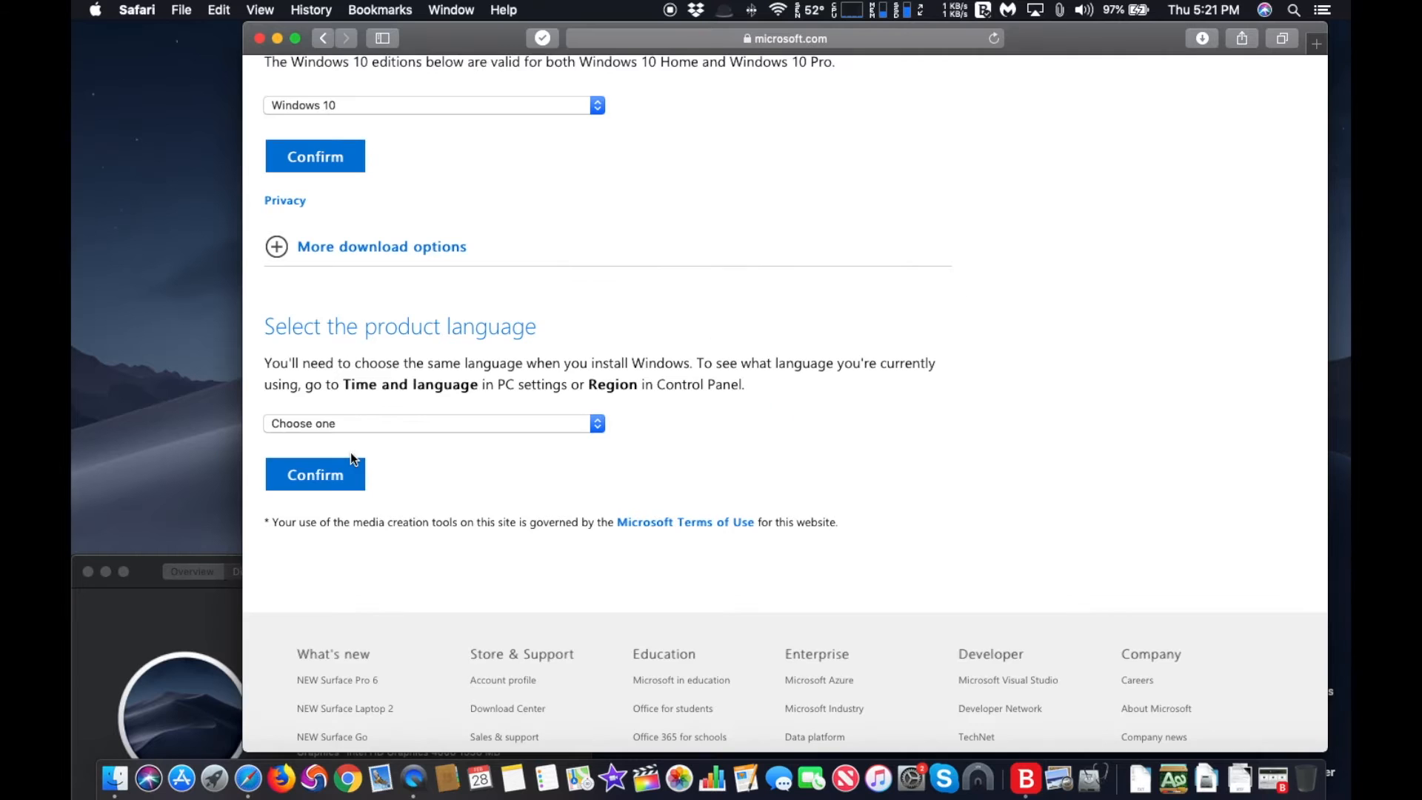
Choose English International as the product language for the download links
left_click(432, 422)
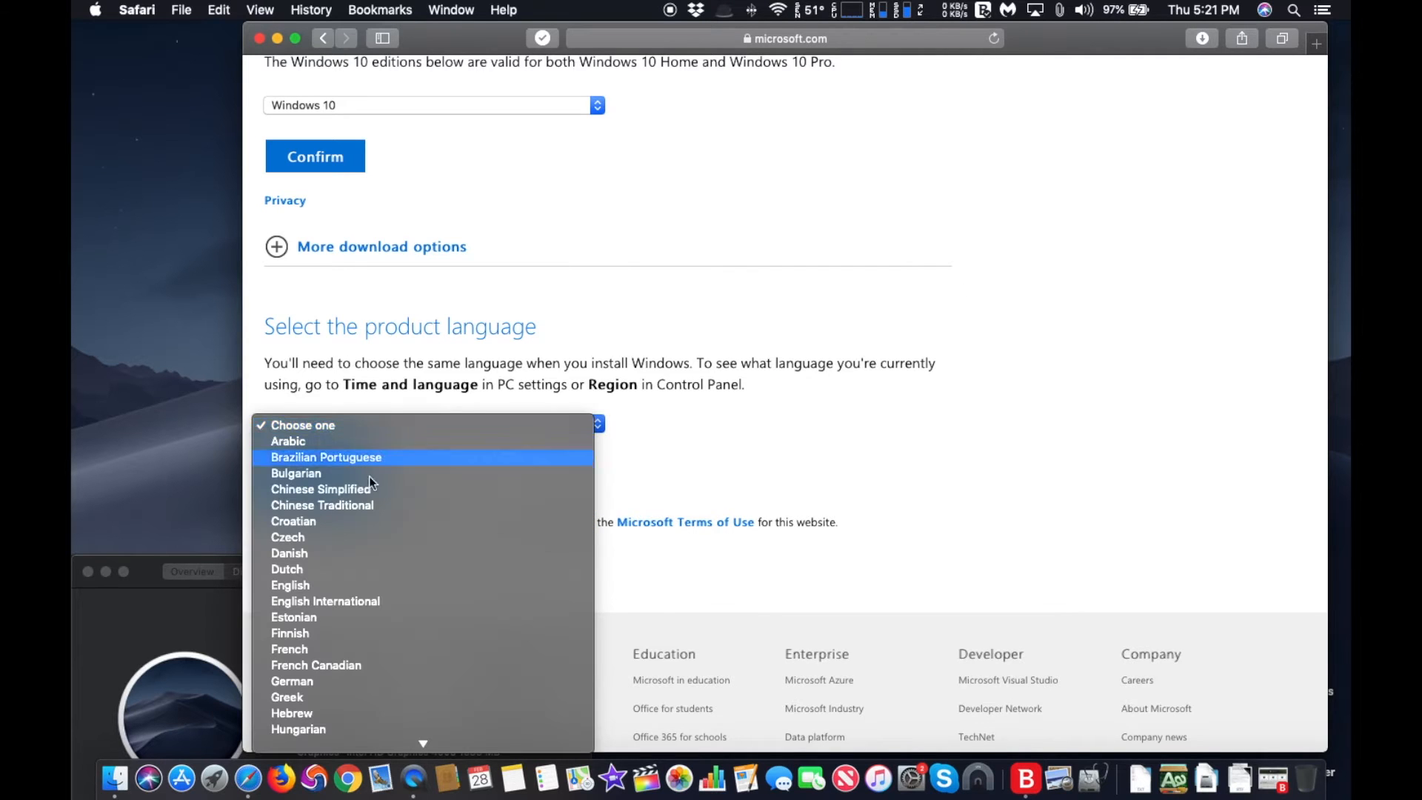
left_click(289, 585)
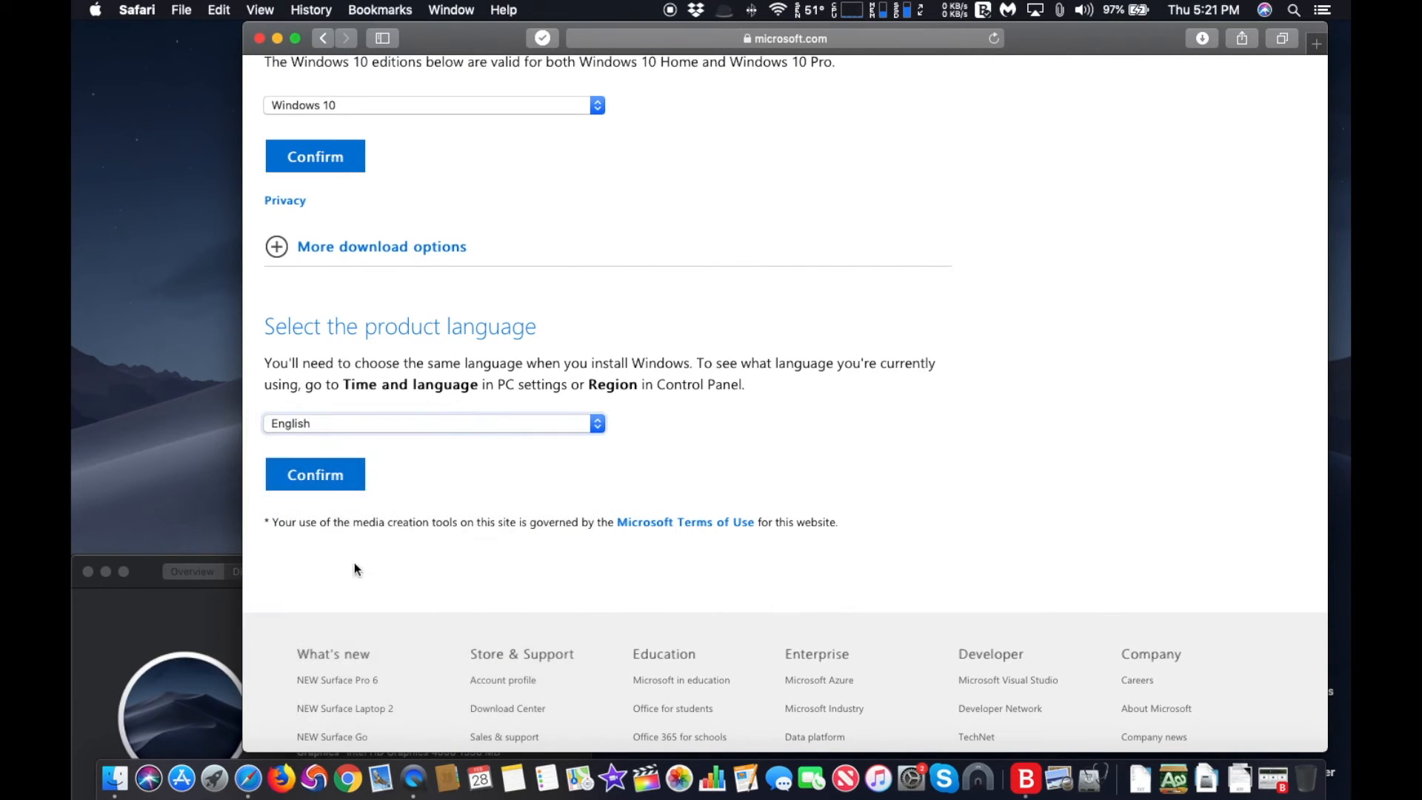
left_click(431, 422)
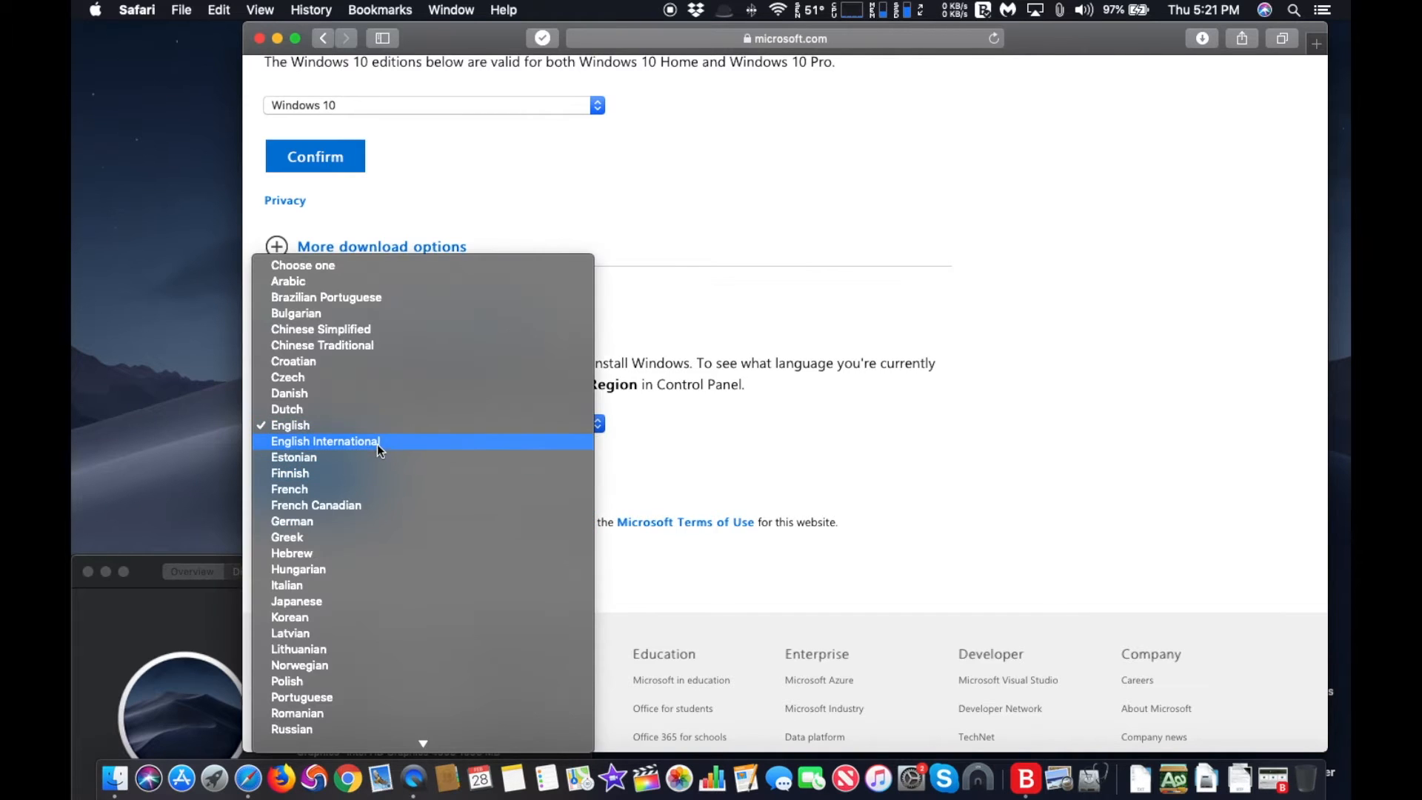
left_click(324, 441)
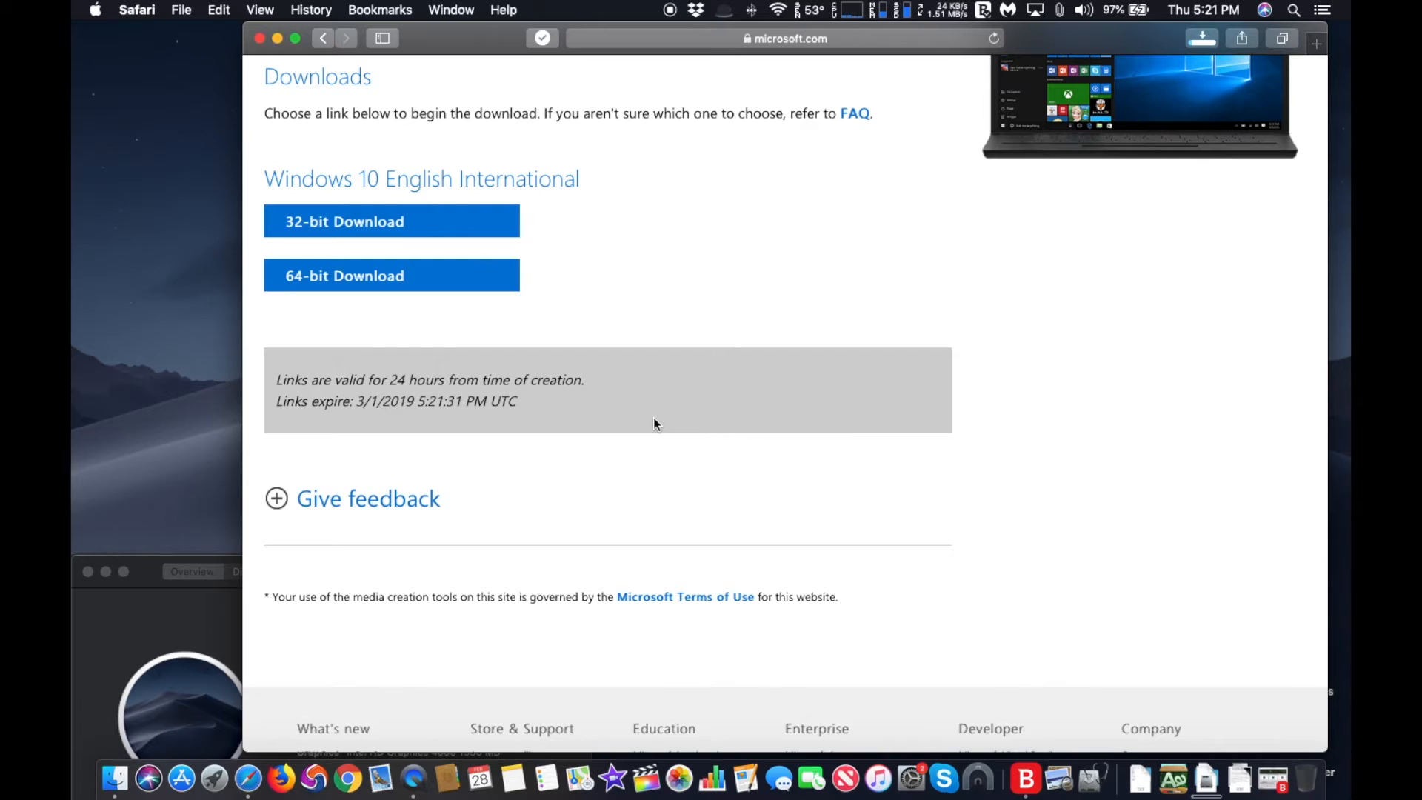
mouse_move(660, 418)
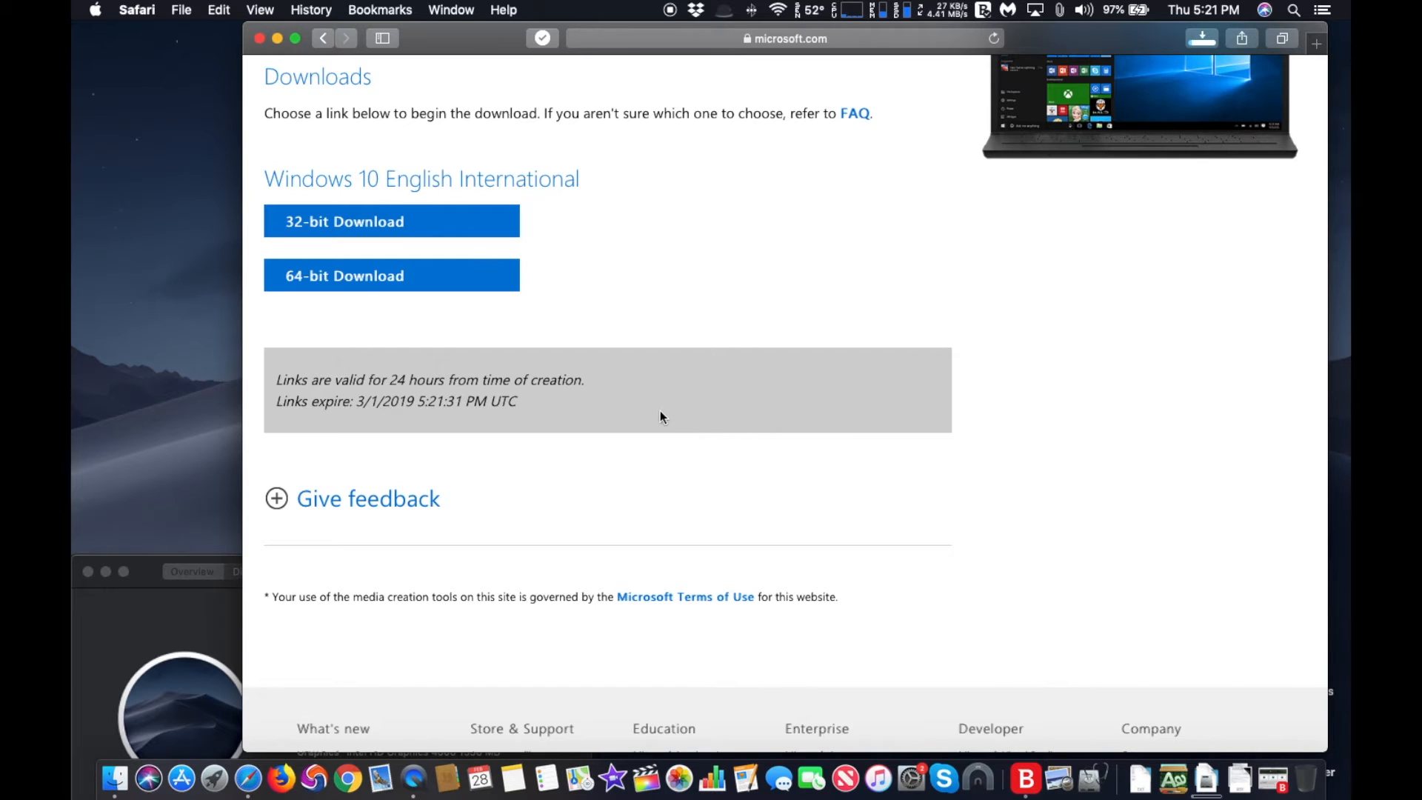
mouse_move(694, 159)
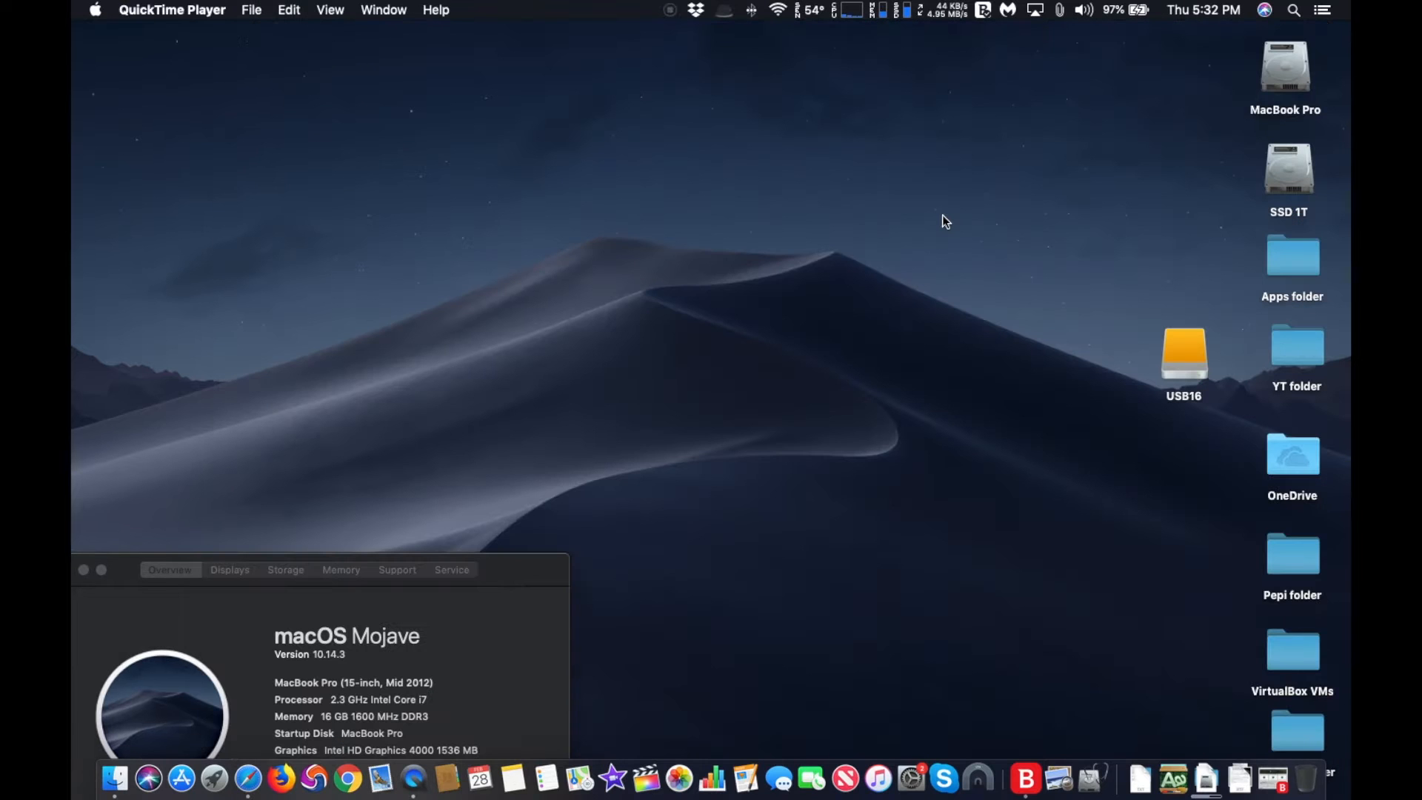
Launch Disk Utility via Spotlight and select the external ADATA N005 Media USB drive
left_click(1295, 11)
type("disk")
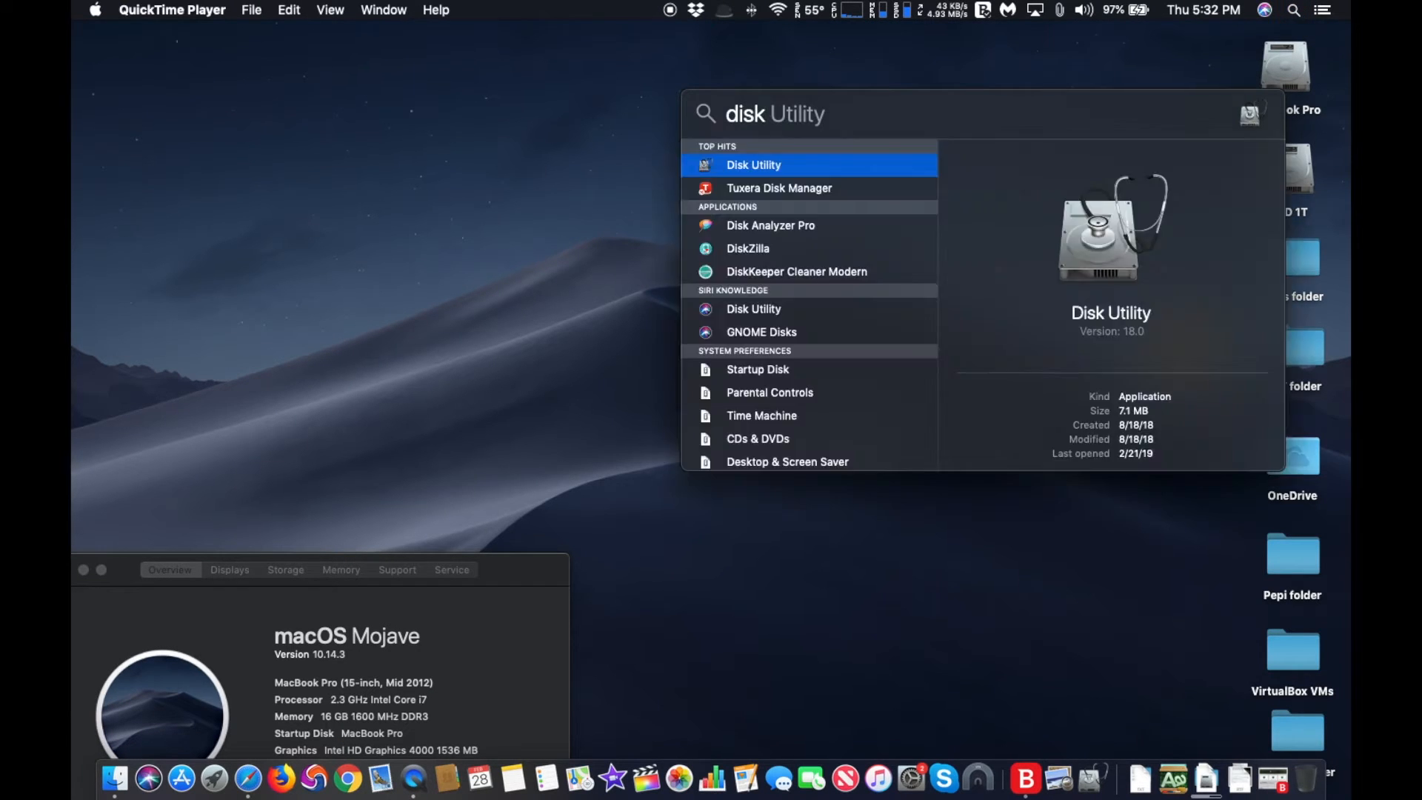
left_click(754, 164)
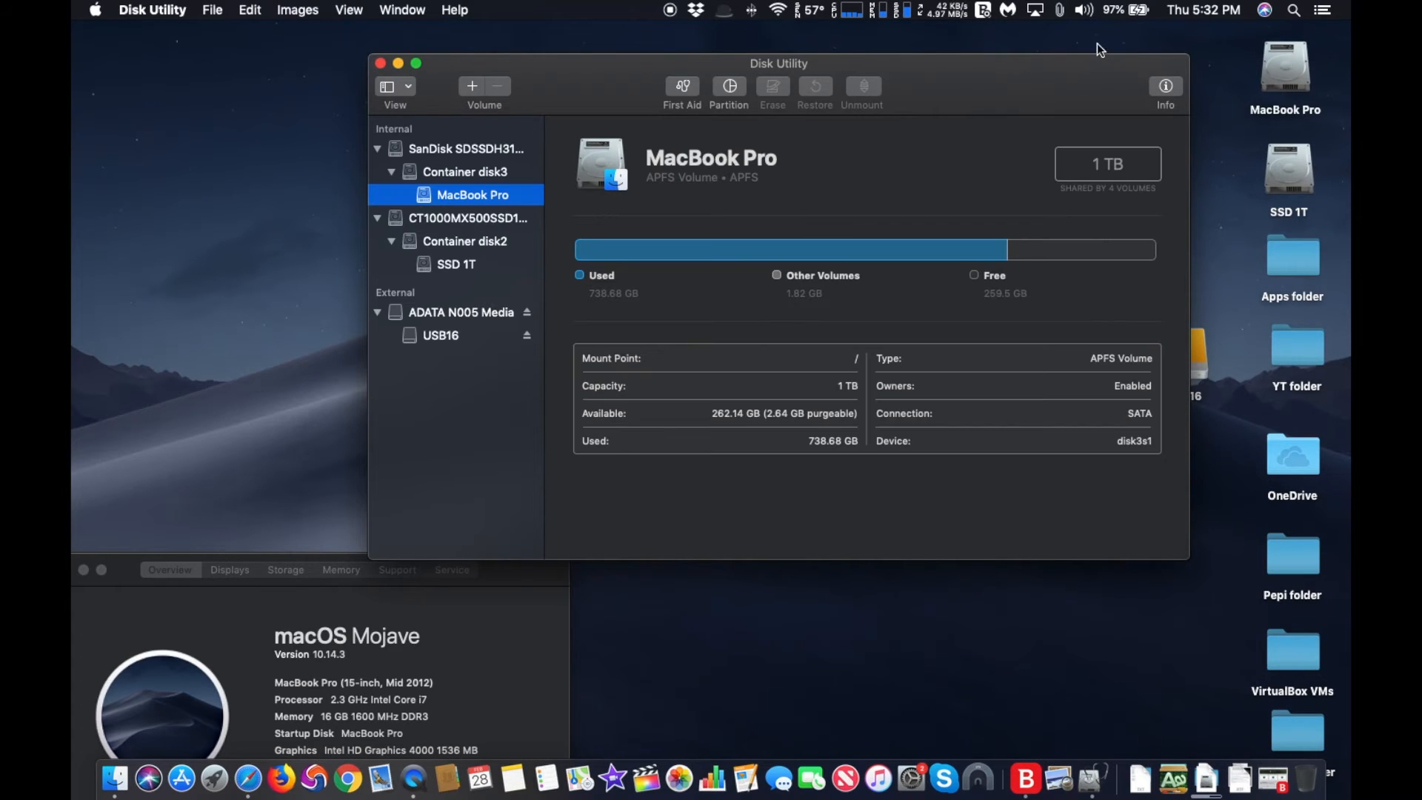
left_click(460, 312)
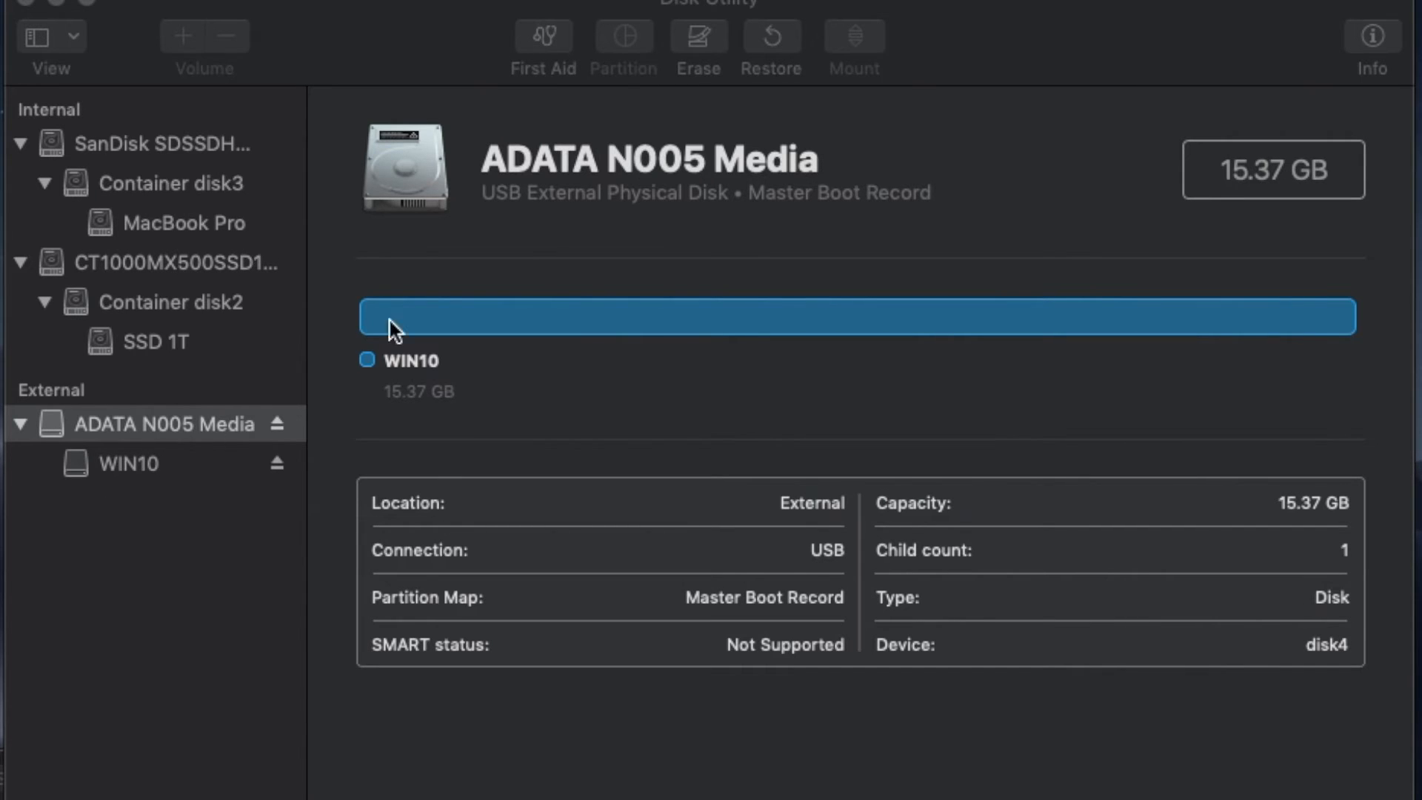
left_click(697, 38)
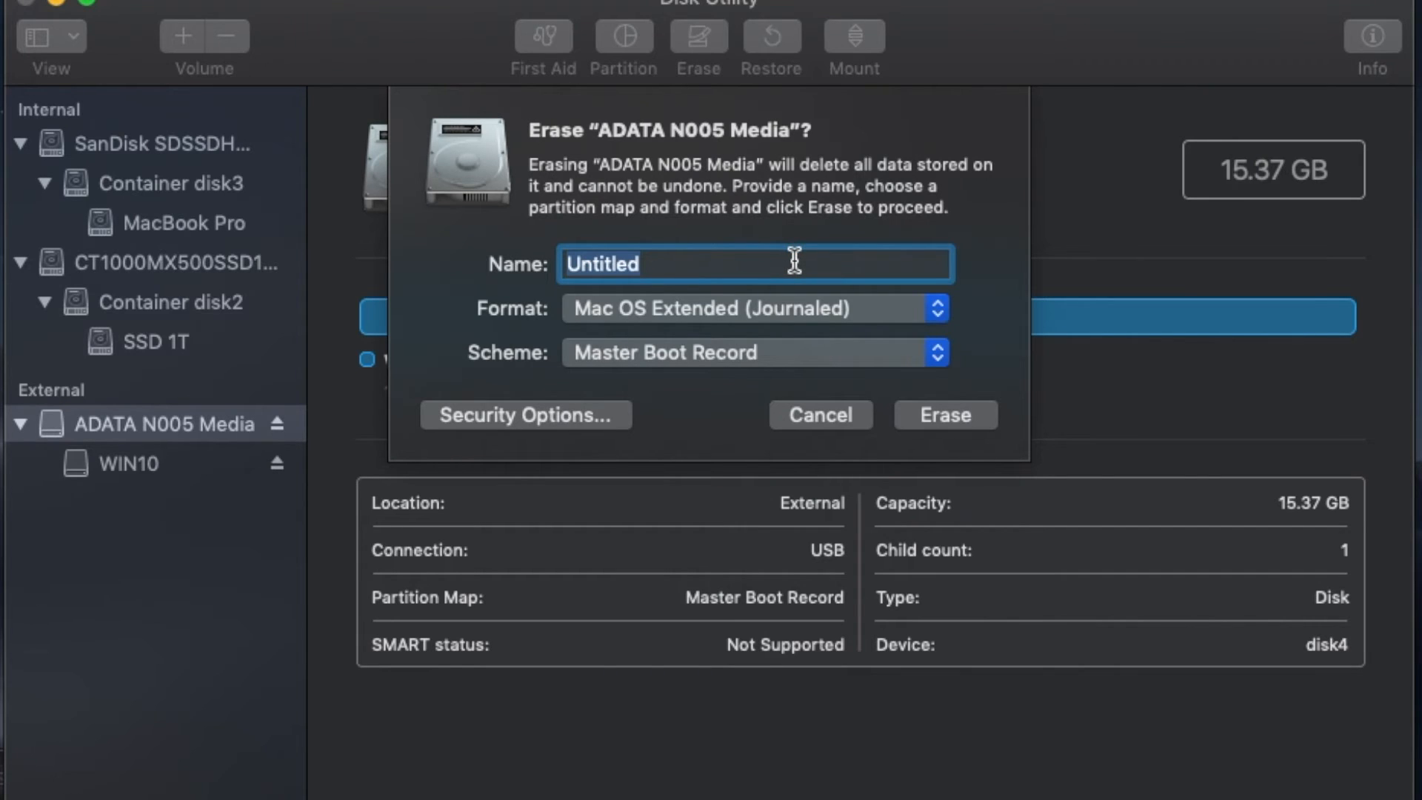
Erase the drive as ExFAT with Master Boot Record scheme, named Win10
type("Win10")
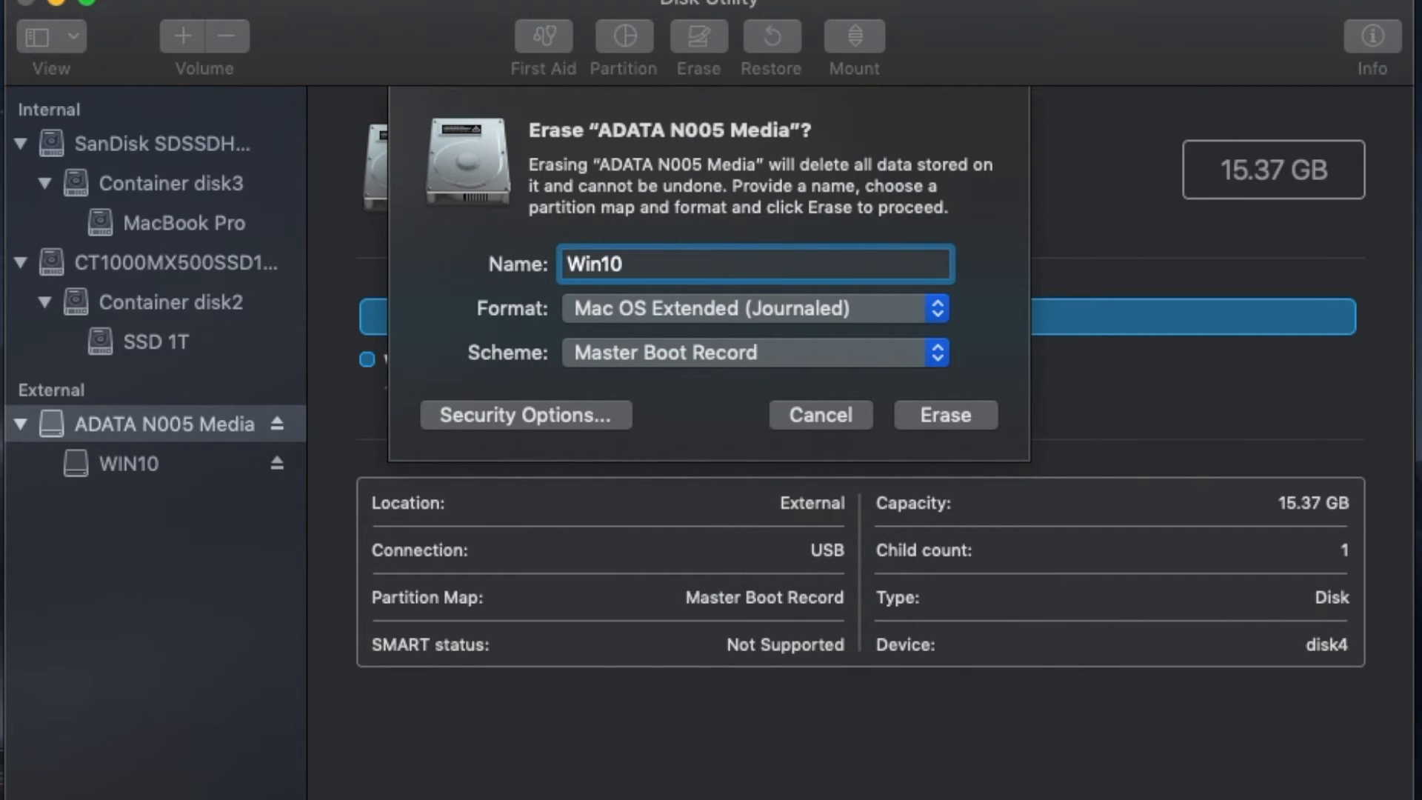
left_click(934, 352)
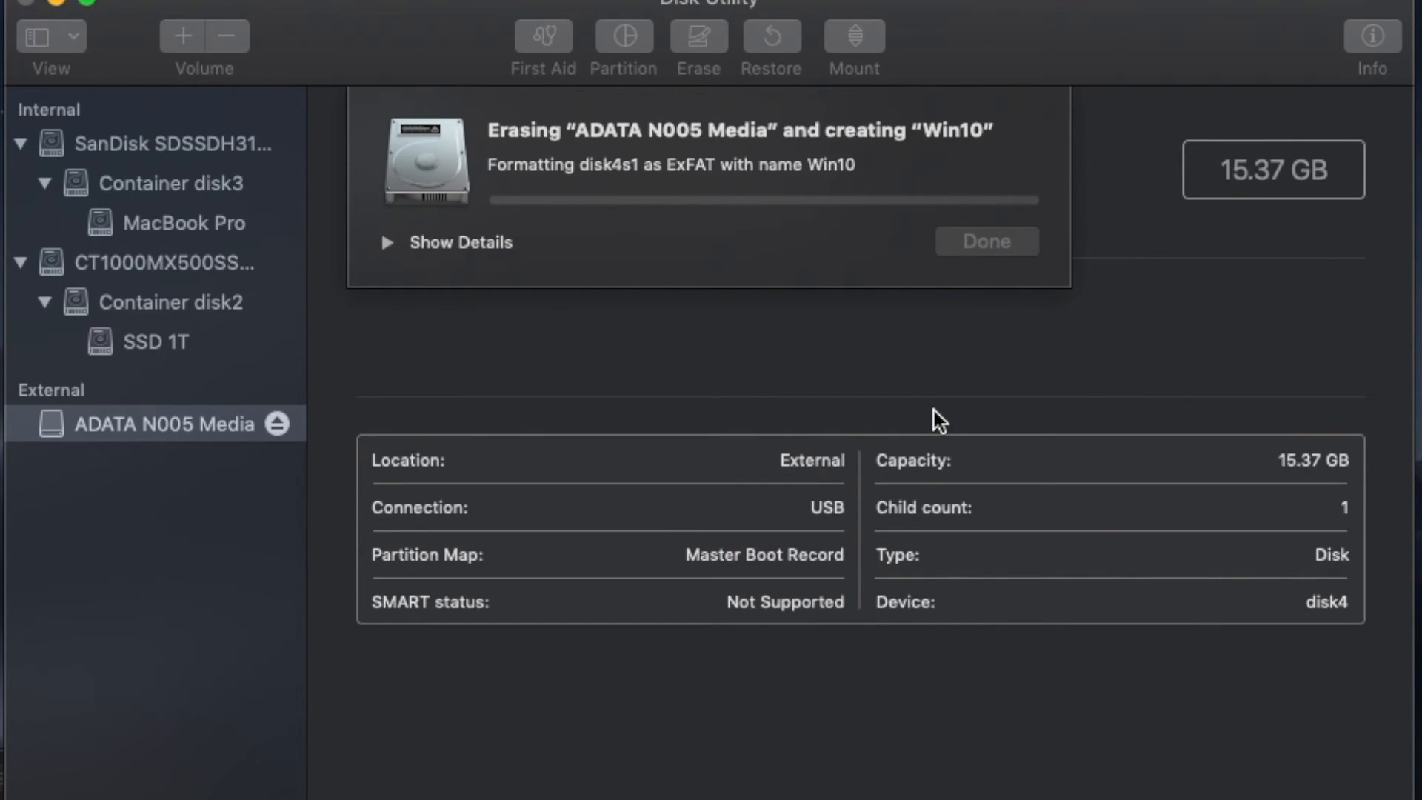
left_click(985, 242)
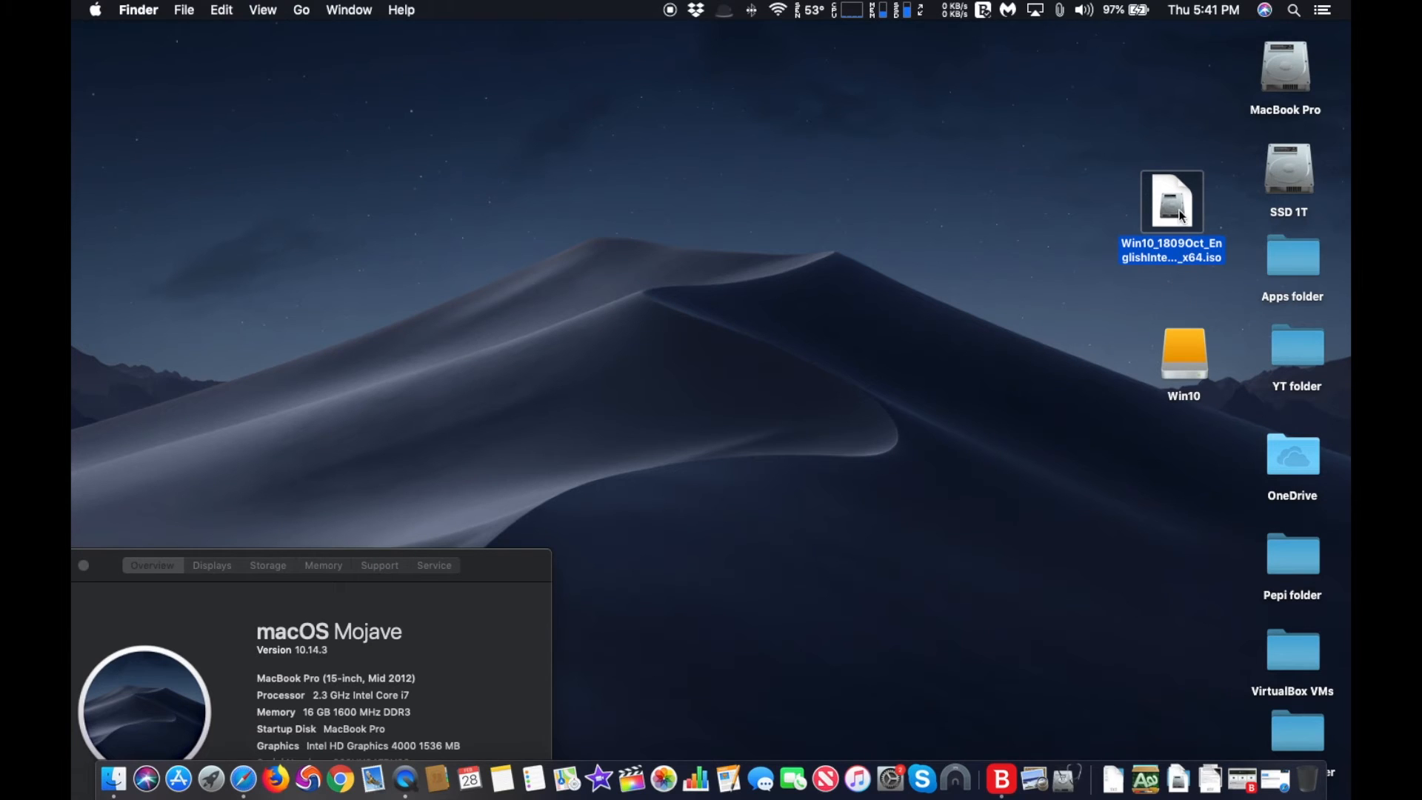
Mount the downloaded Windows 10 ISO and show its contents for copying to Win10
double_click(1171, 200)
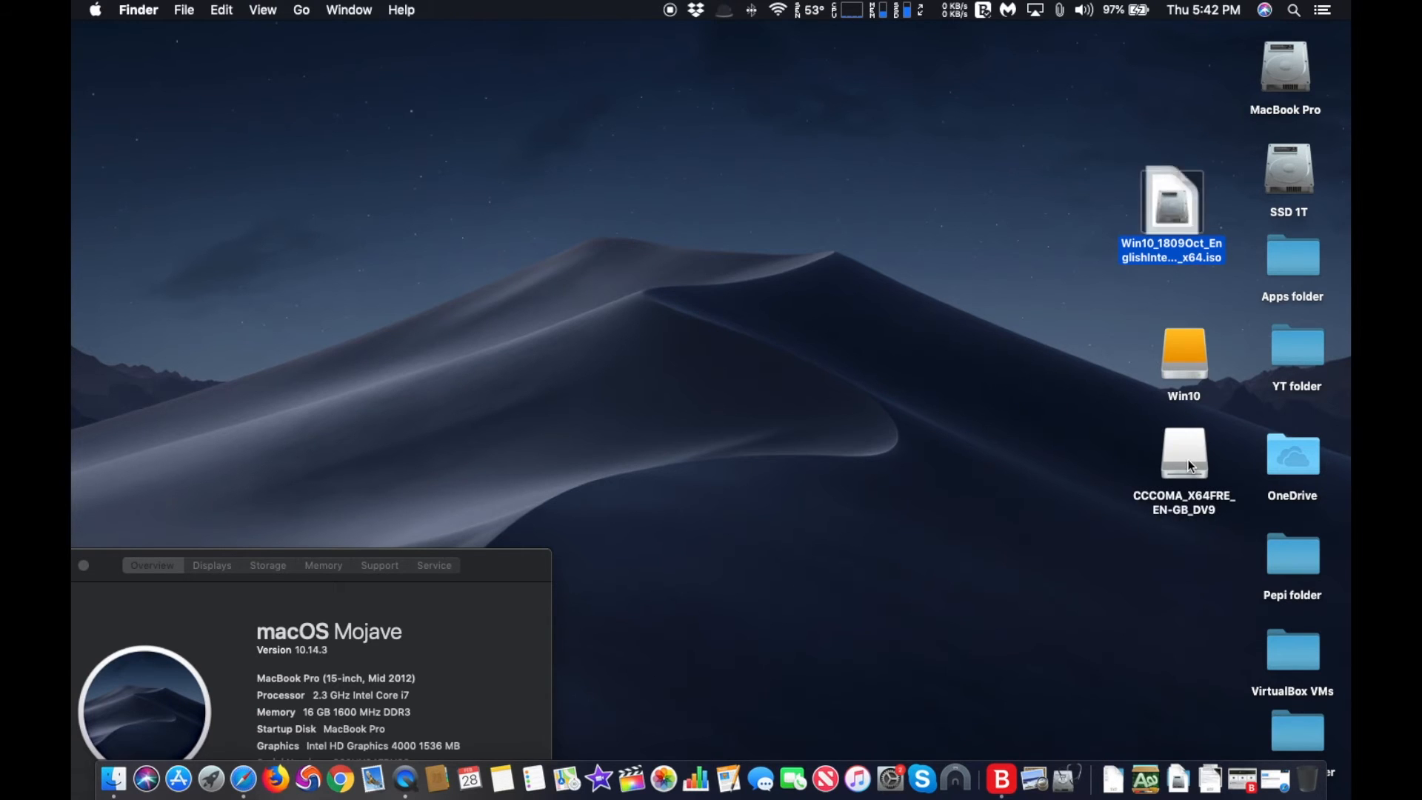
double_click(1183, 453)
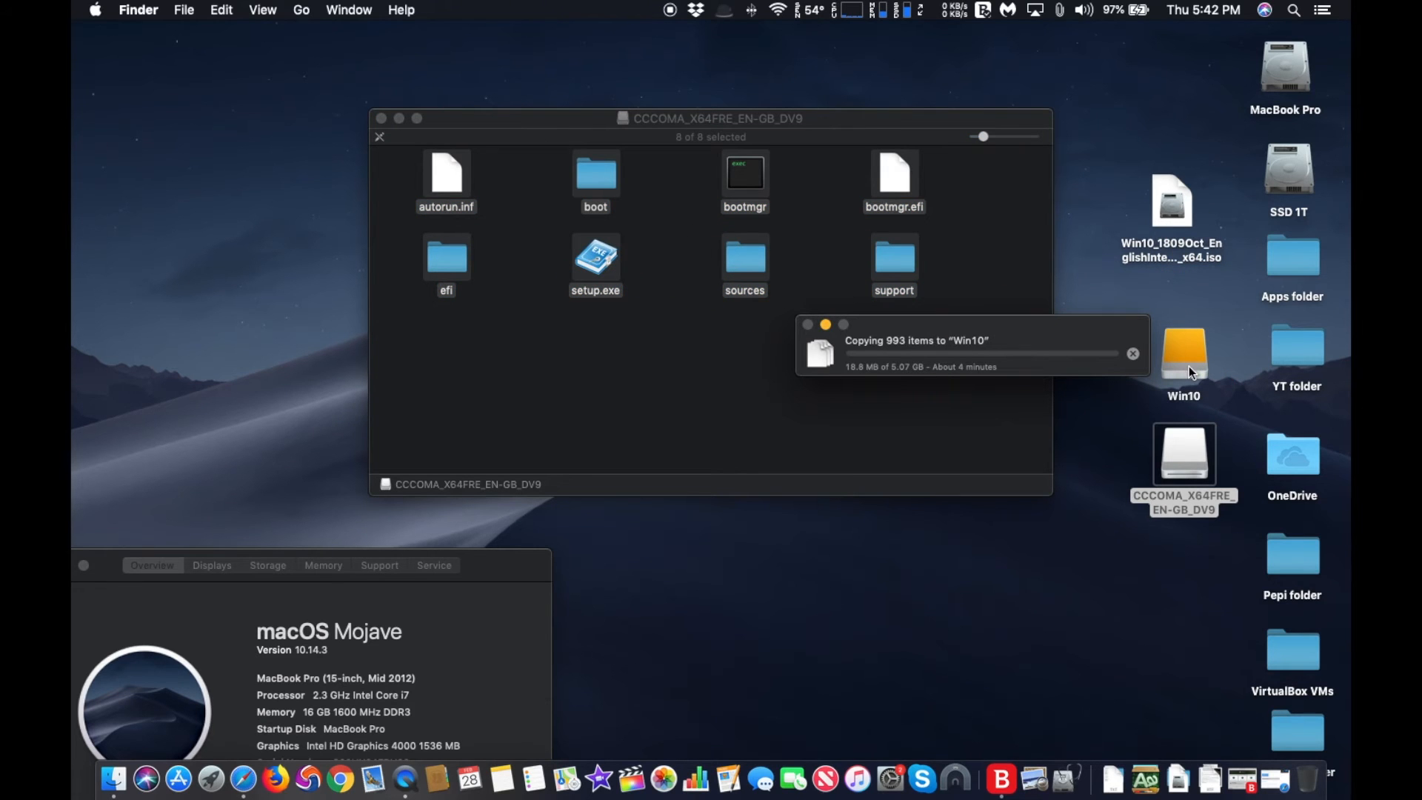
mouse_move(1107, 442)
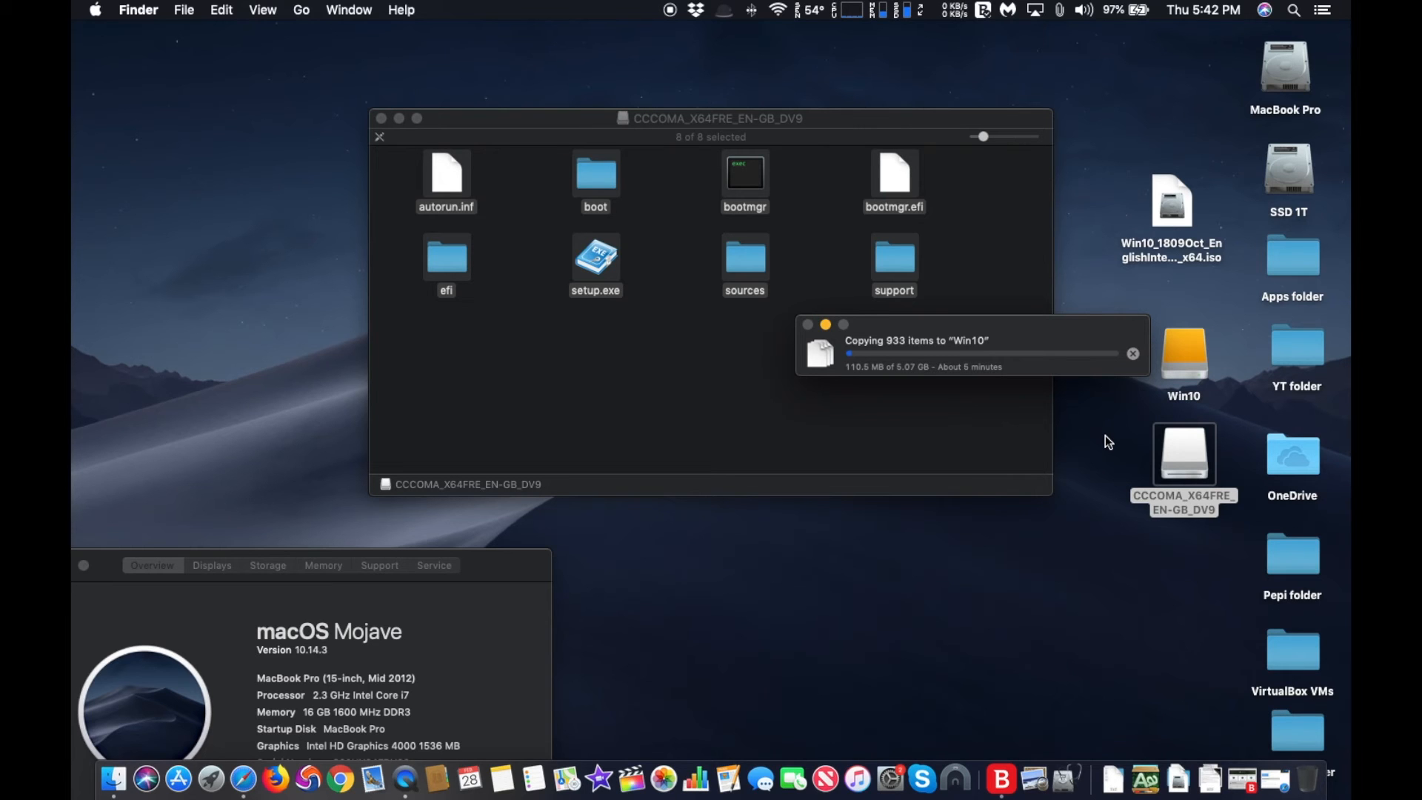
mouse_move(1043, 443)
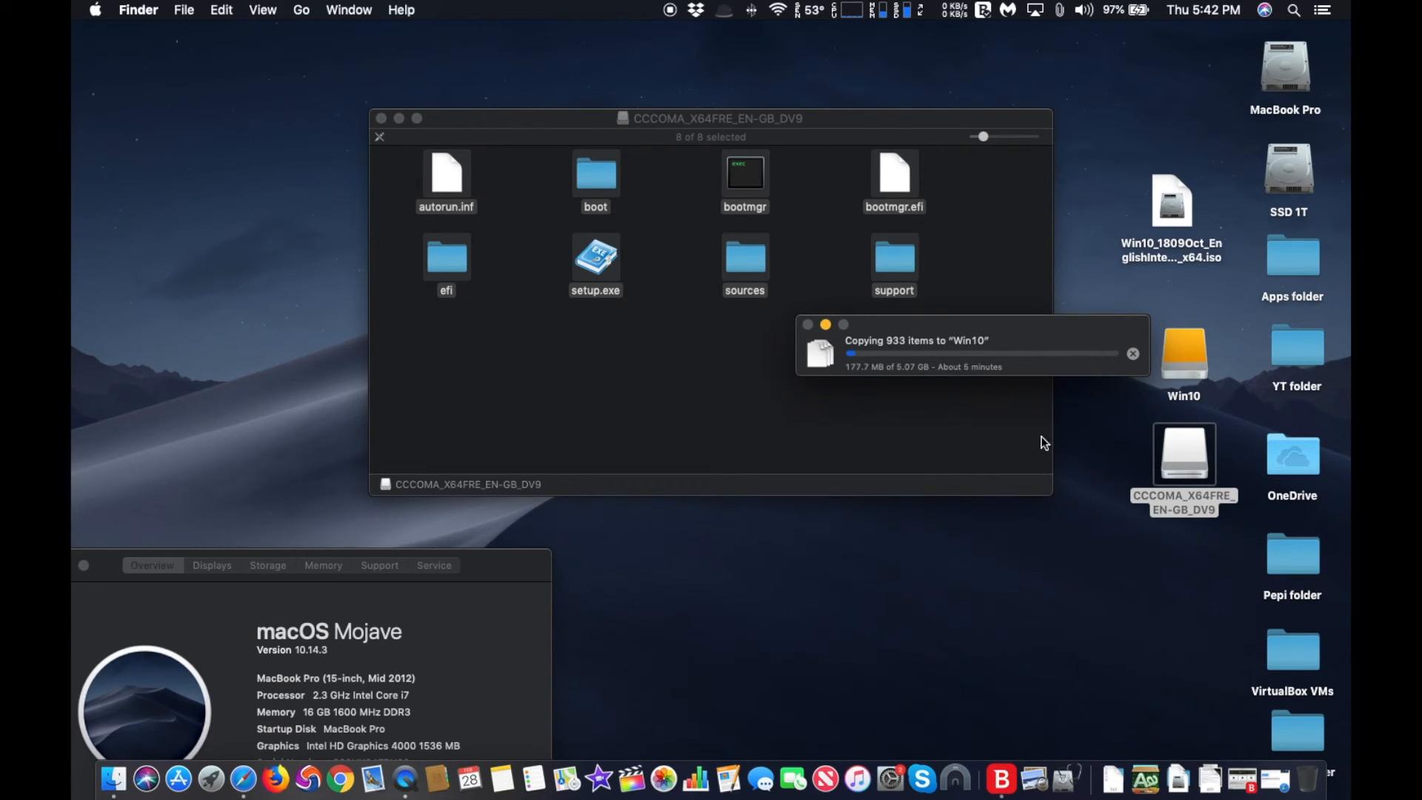